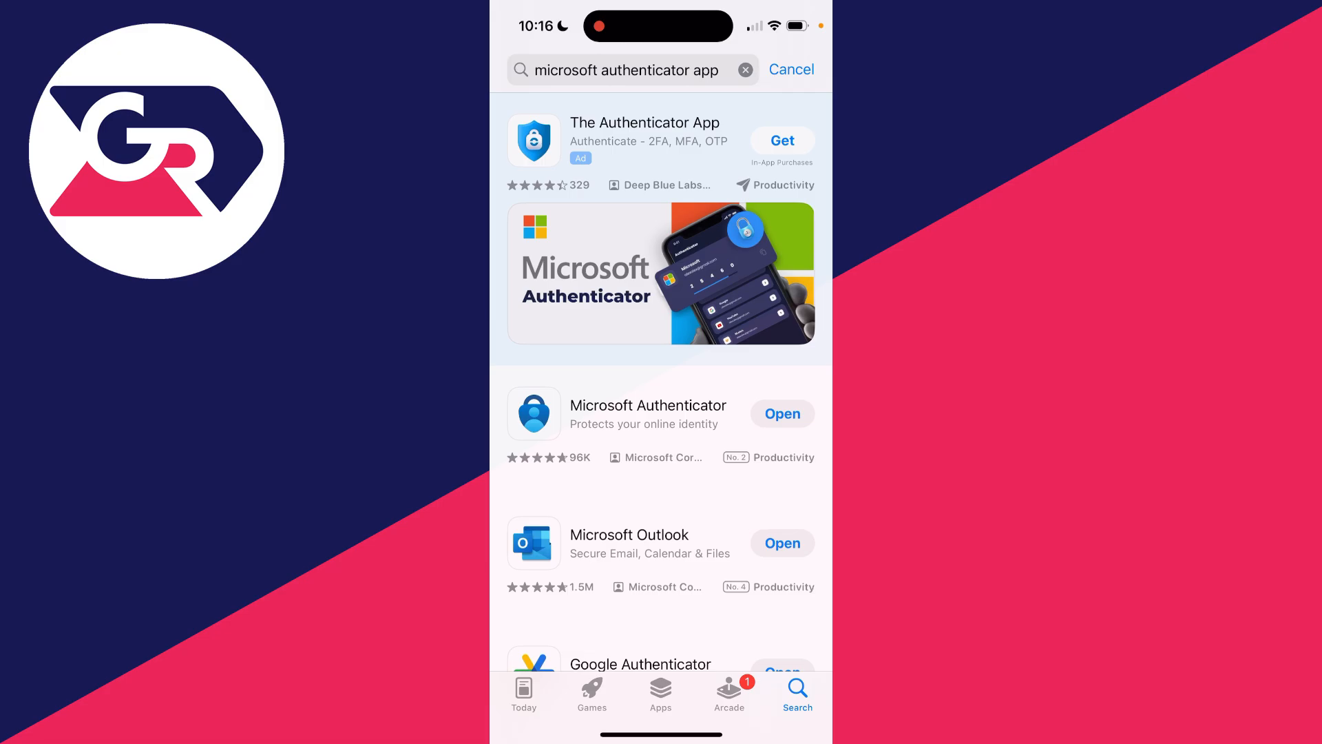
Open Microsoft Authenticator from its App Store page and skip the welcome screen.
left_click(648, 413)
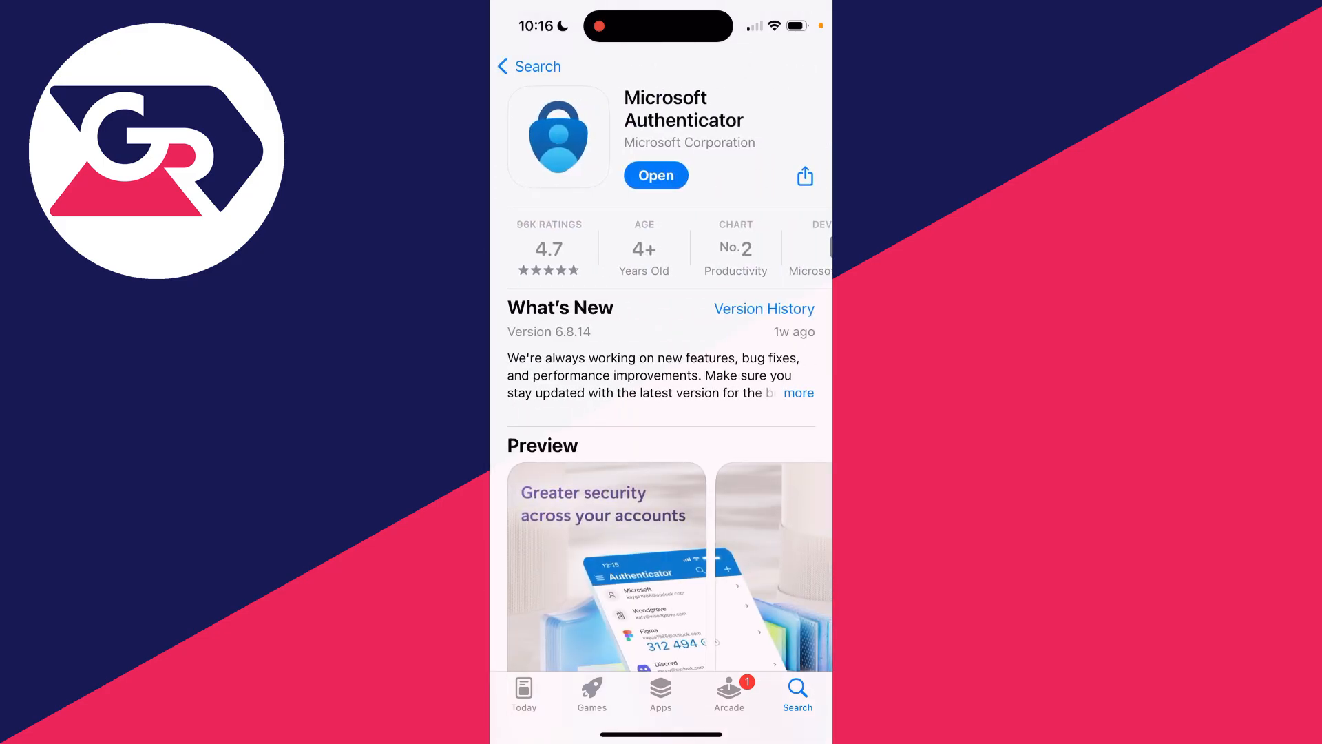
left_click(656, 175)
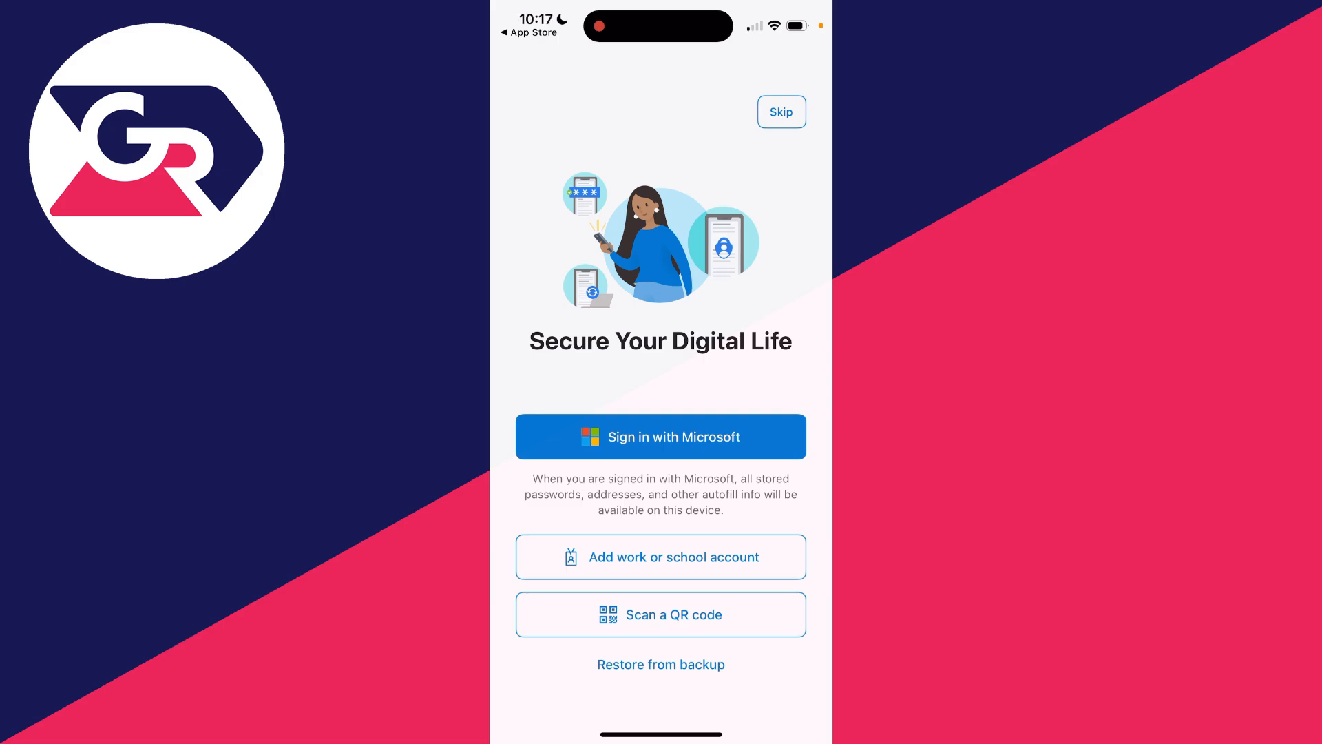
left_click(780, 111)
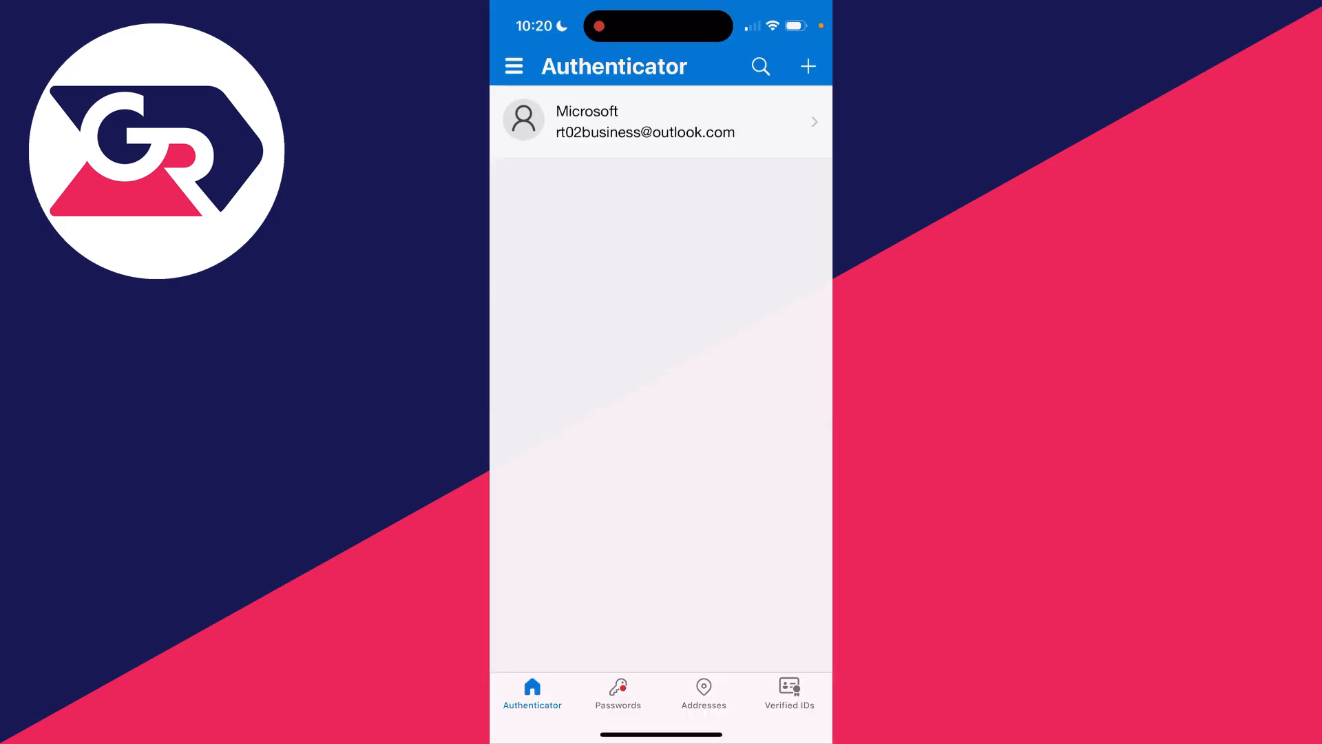
Start an Other (Google, Facebook, etc.) account with manual code entry and copy Instagram's setup key.
left_click(807, 67)
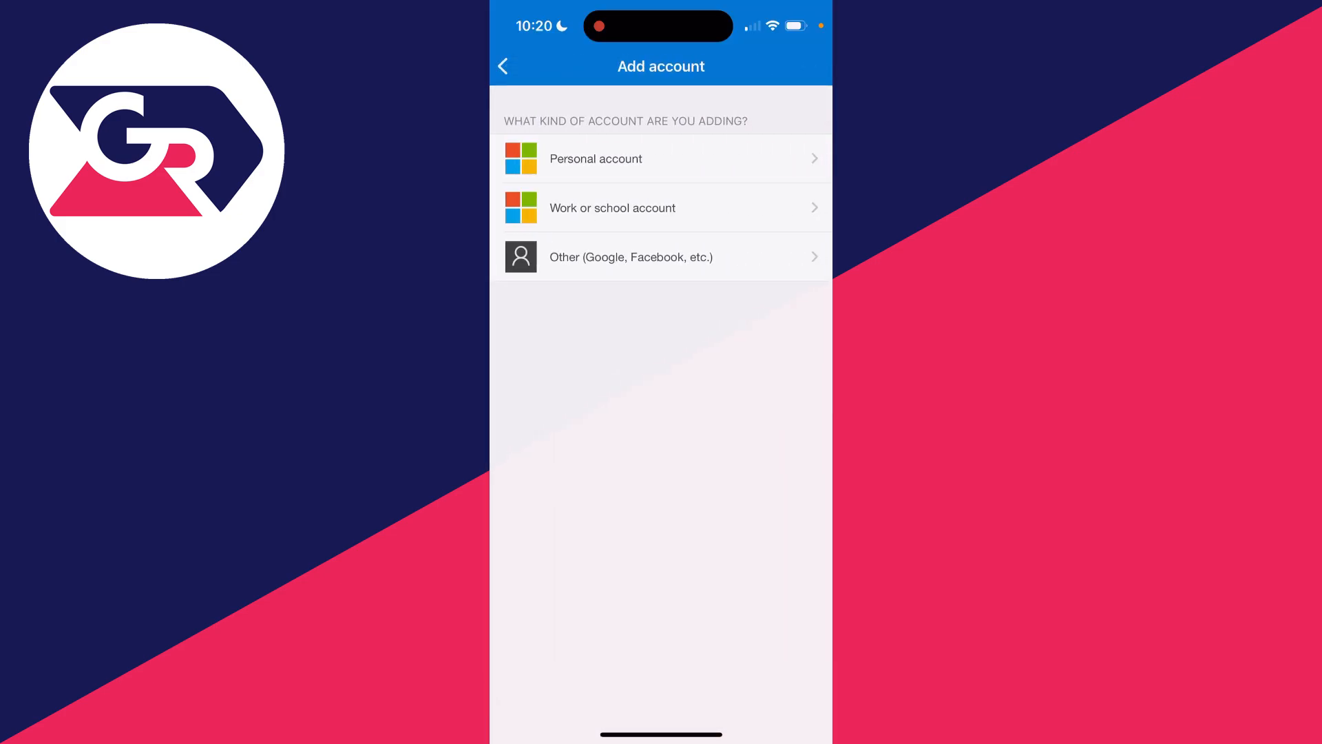
left_click(631, 256)
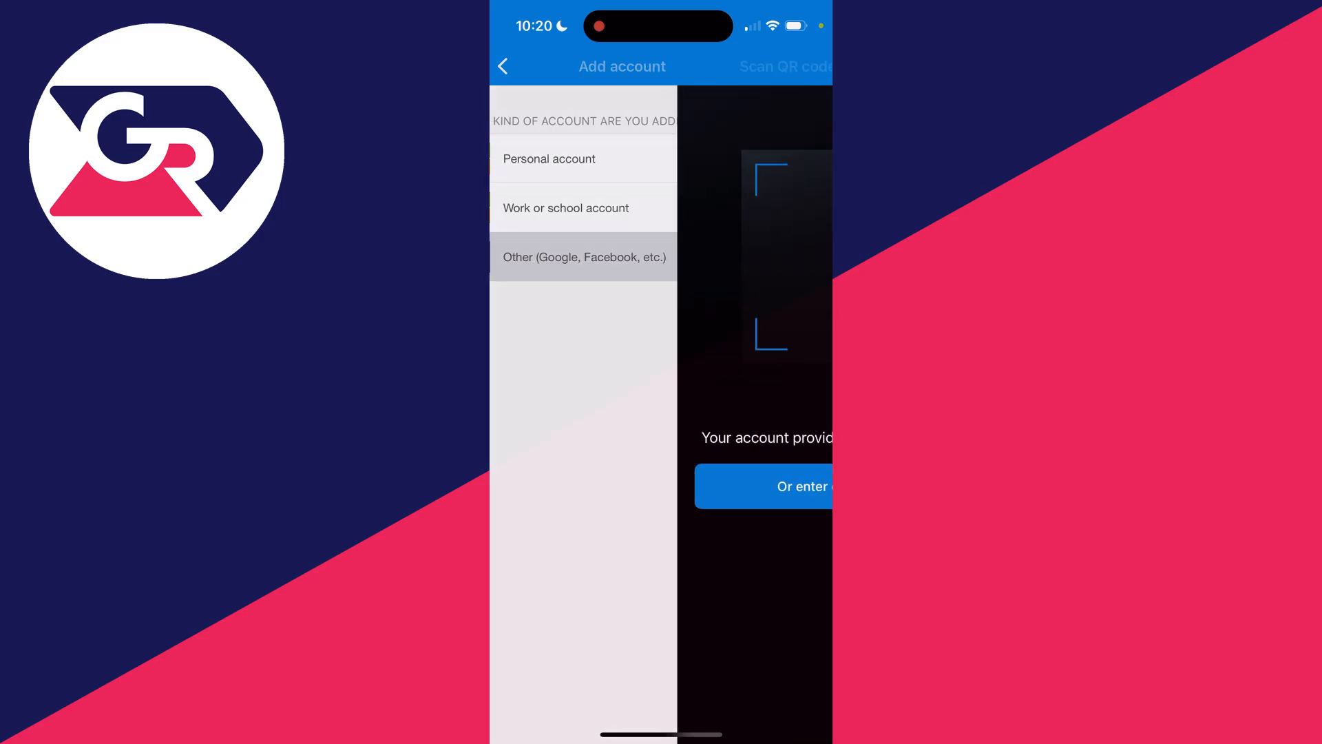
left_click(582, 257)
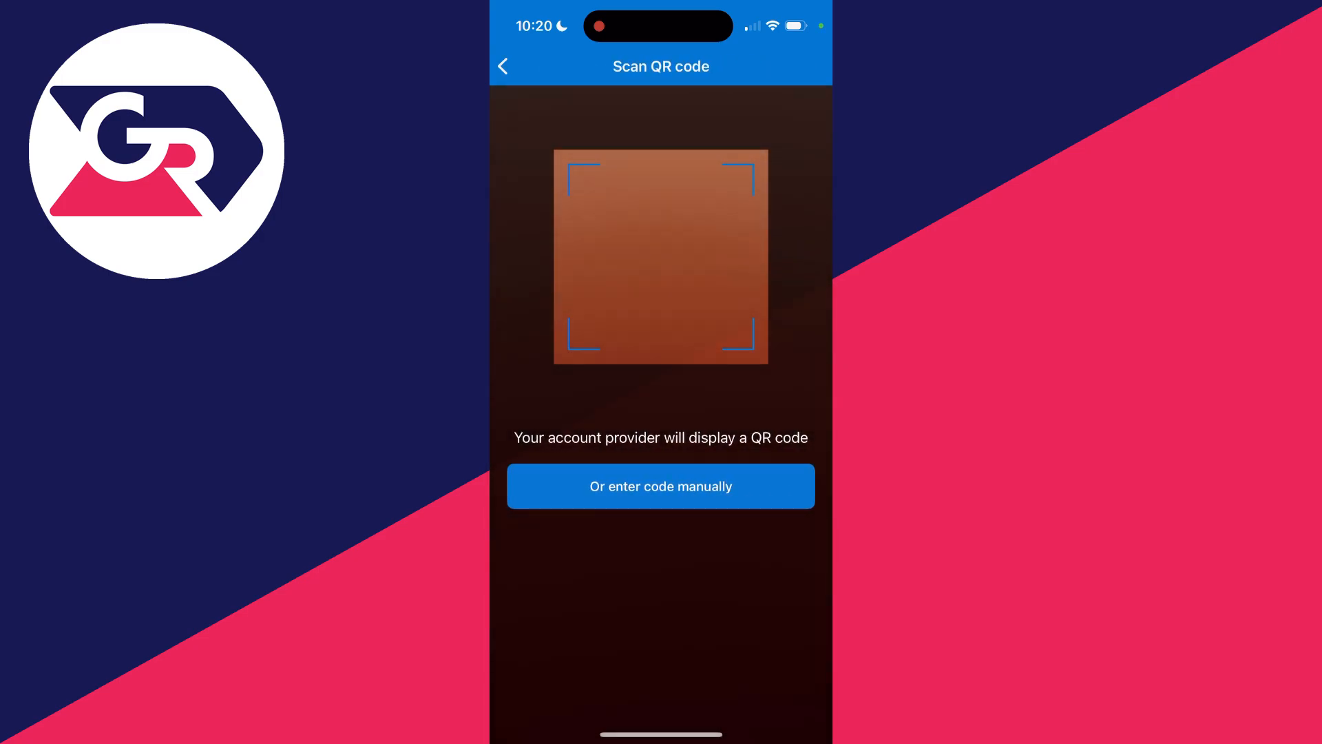
left_click(660, 486)
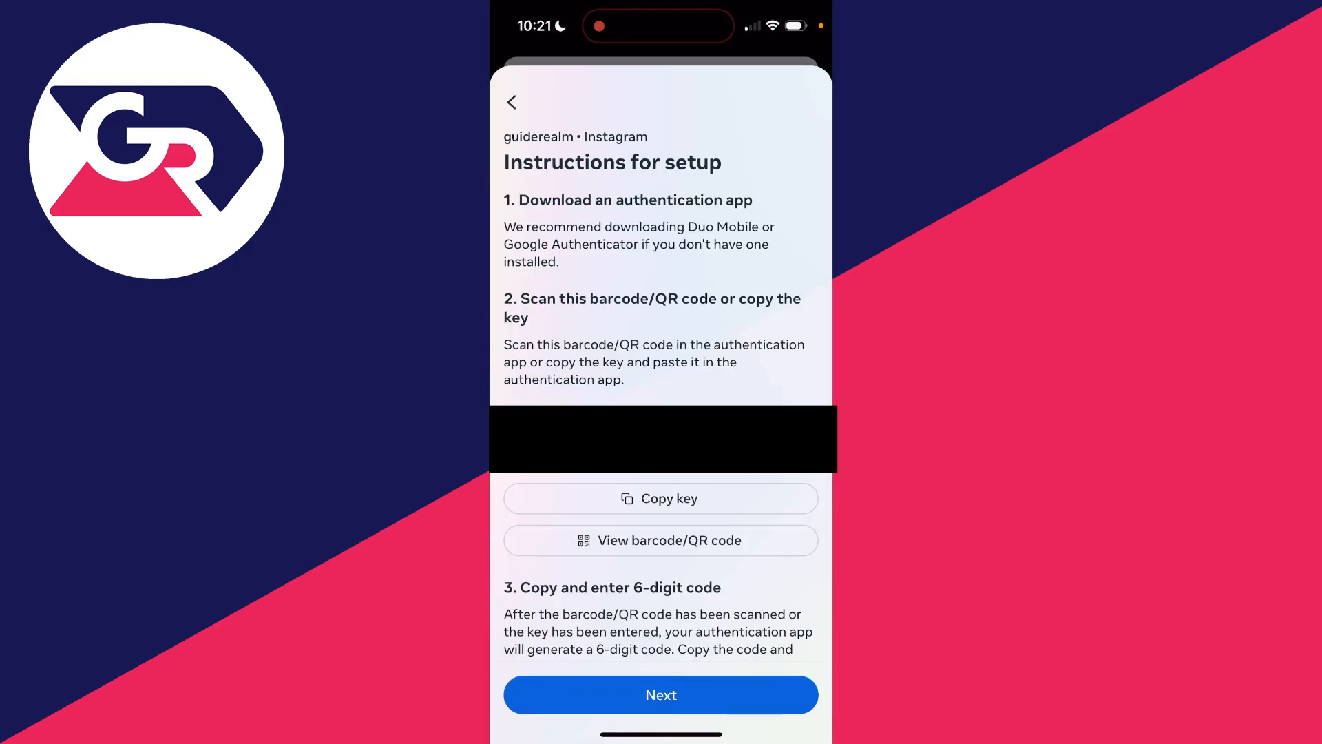
left_click(661, 497)
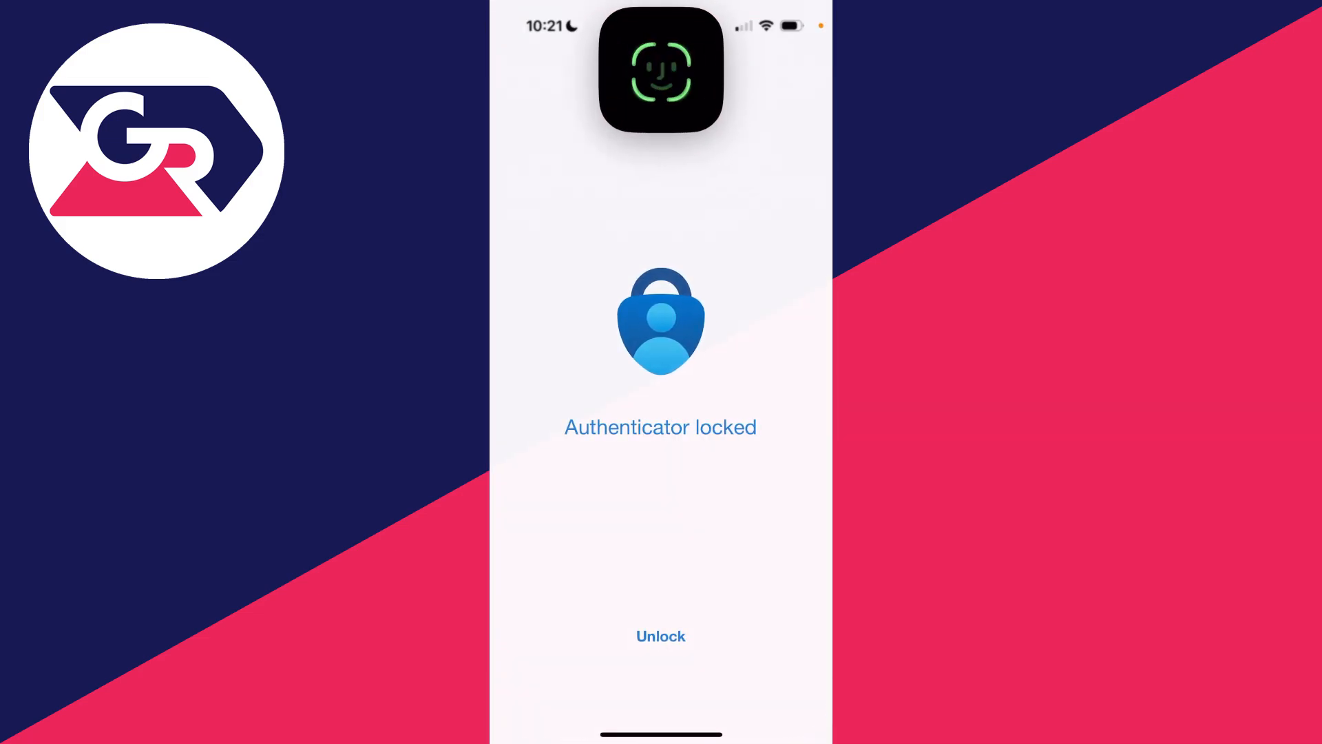
Unlock Authenticator and save the Other account named 'ig' with the pasted secret key.
left_click(660, 636)
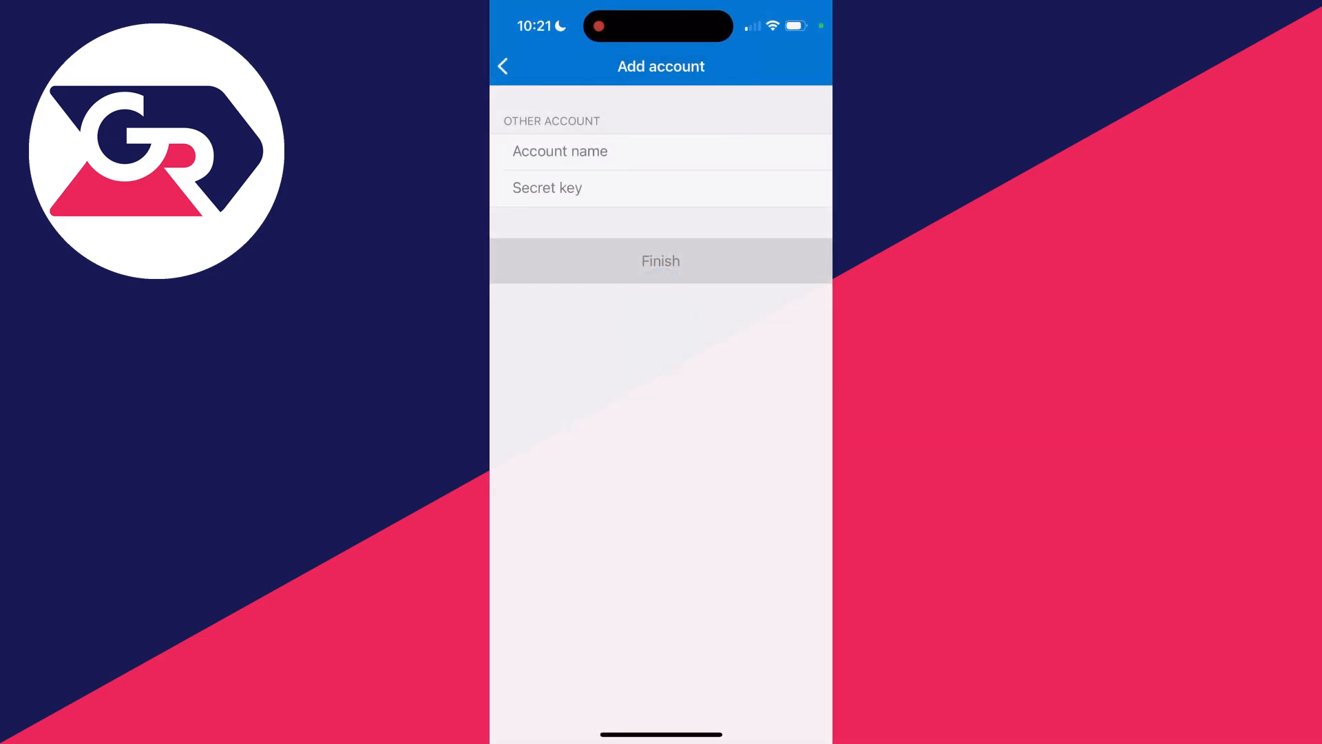
type("ig")
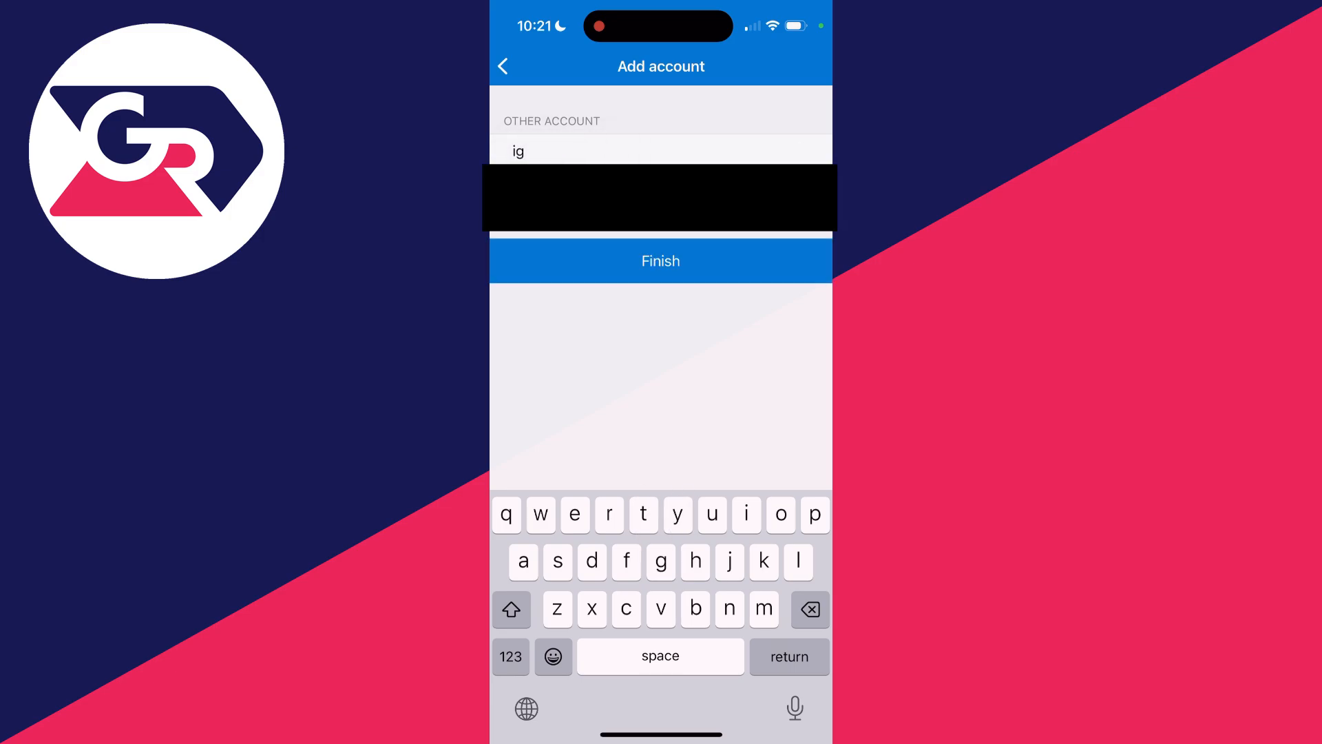
left_click(660, 260)
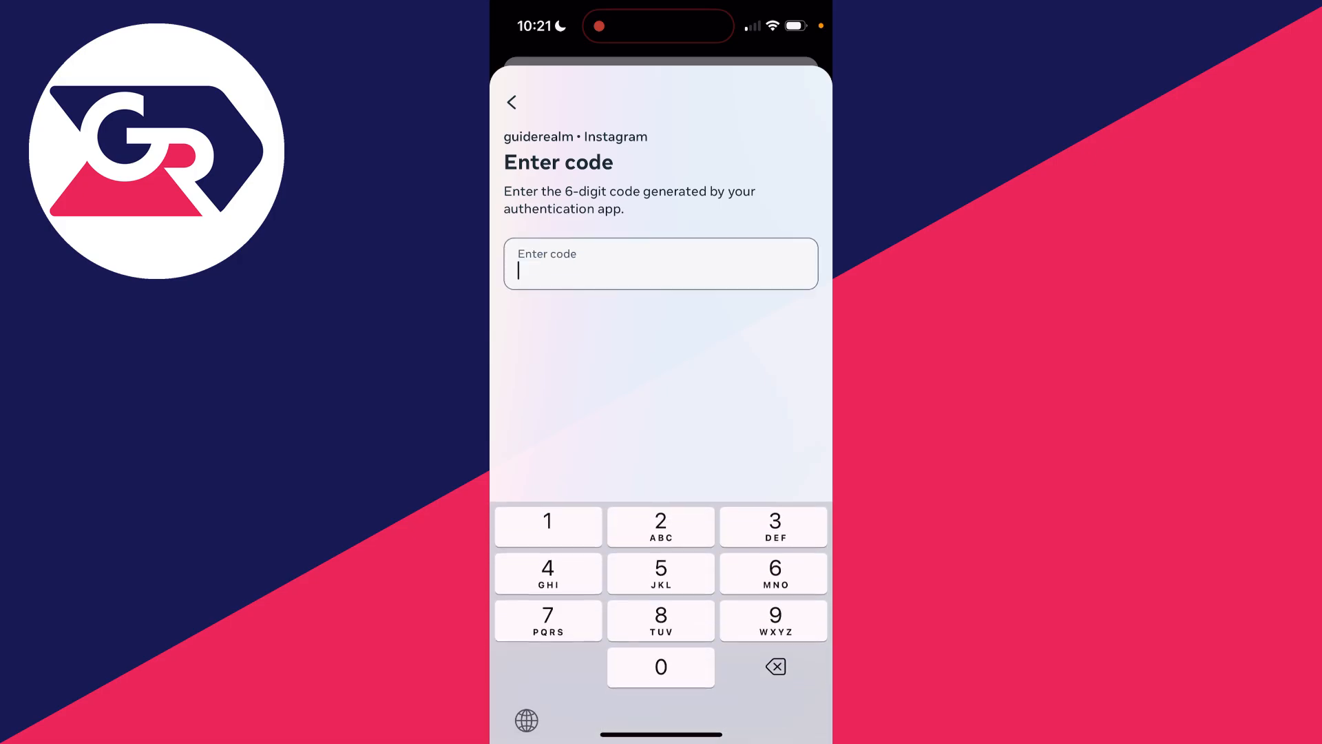
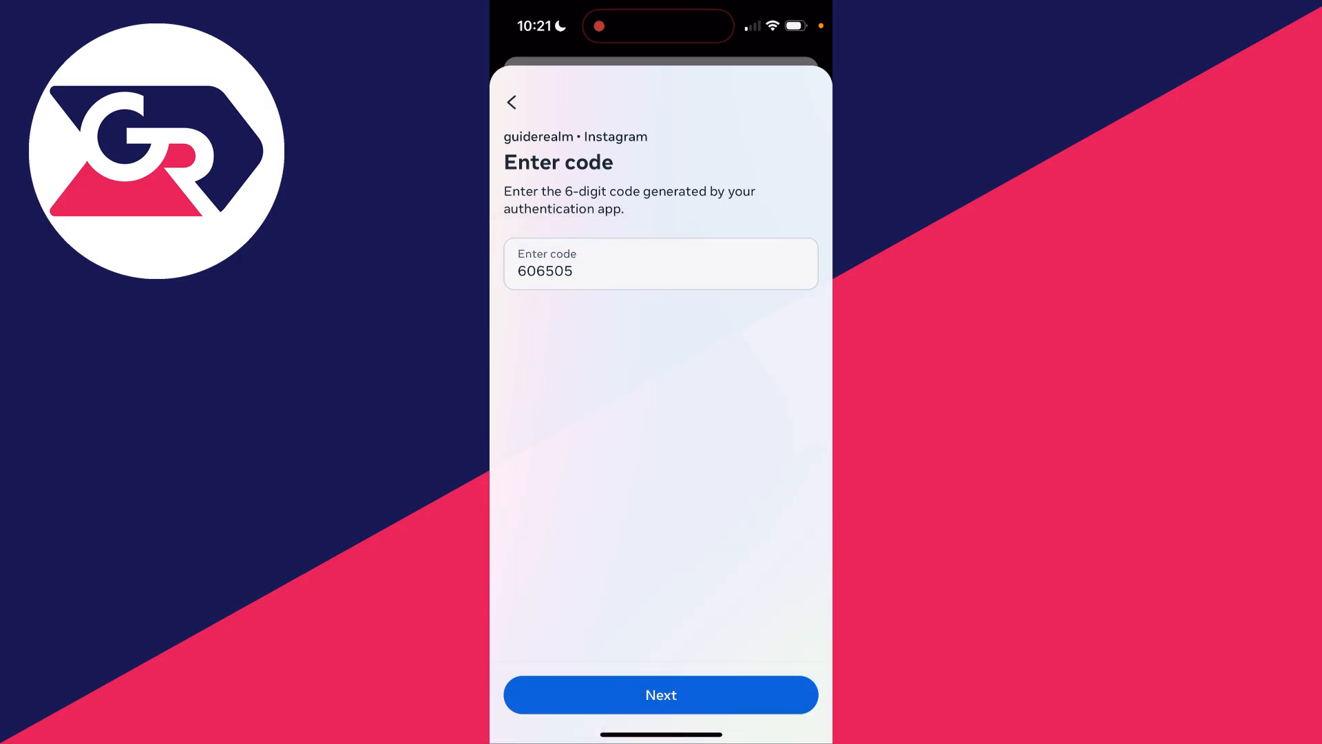
left_click(660, 694)
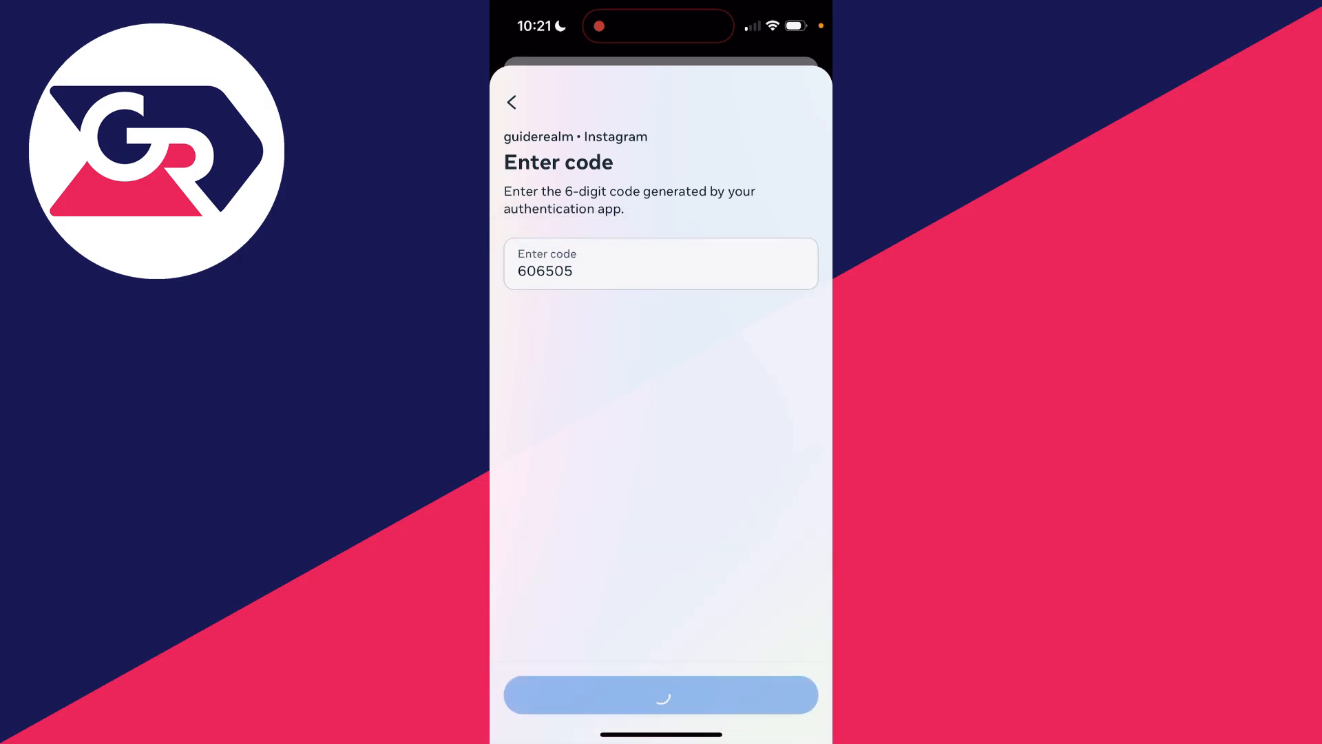
left_click(660, 694)
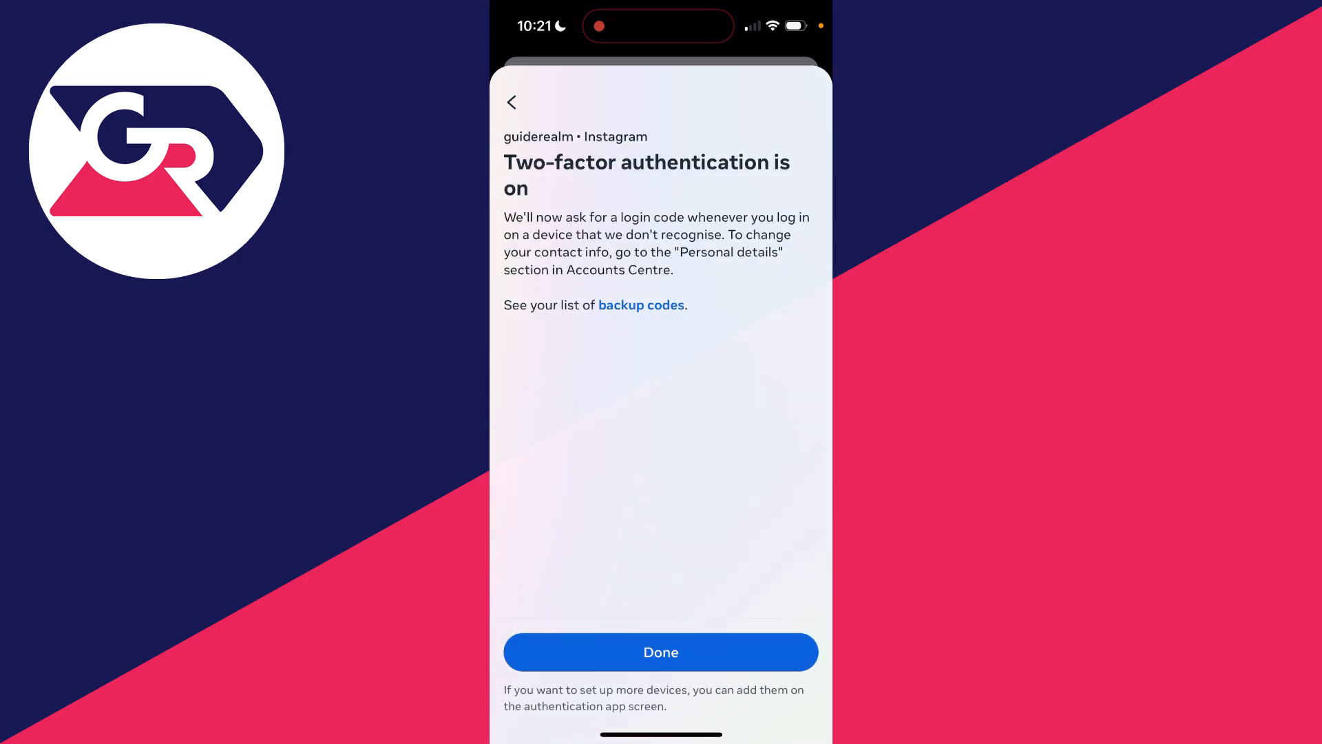